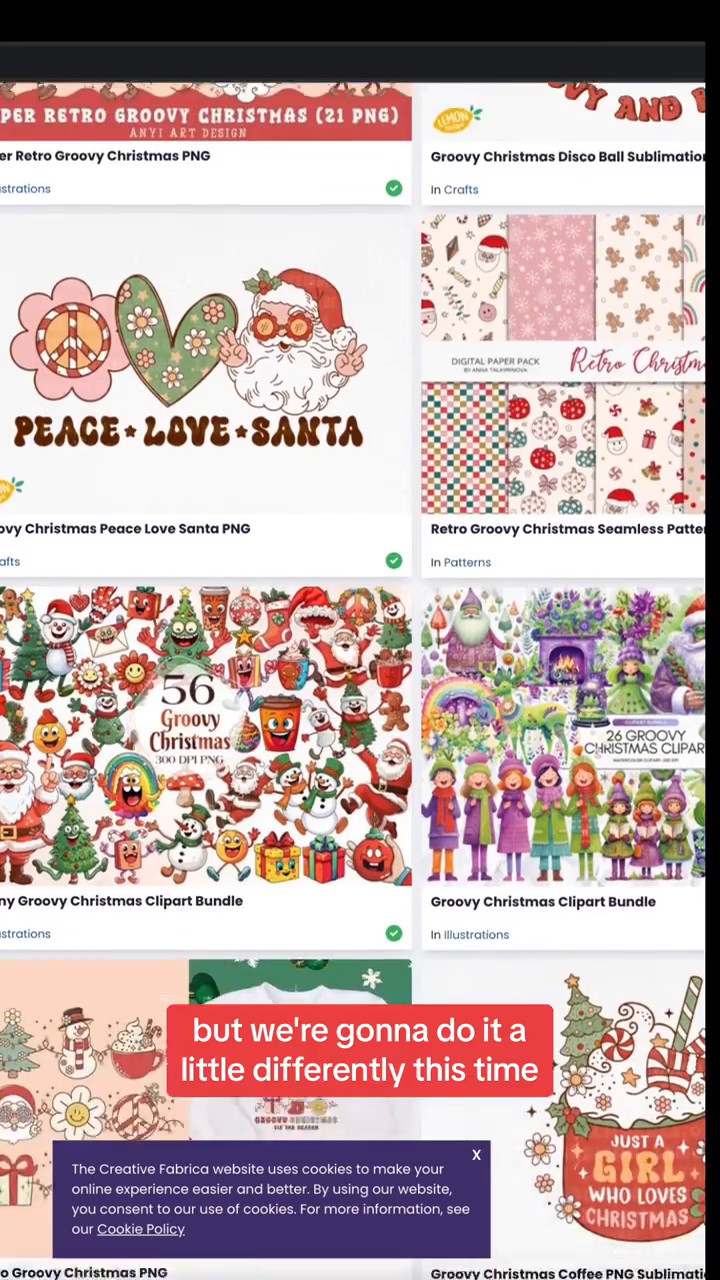
Start a new custom-size 2000×2000 px square design.
{"action": "scroll", "scroll_direction": "down", "scroll_amount": 3}
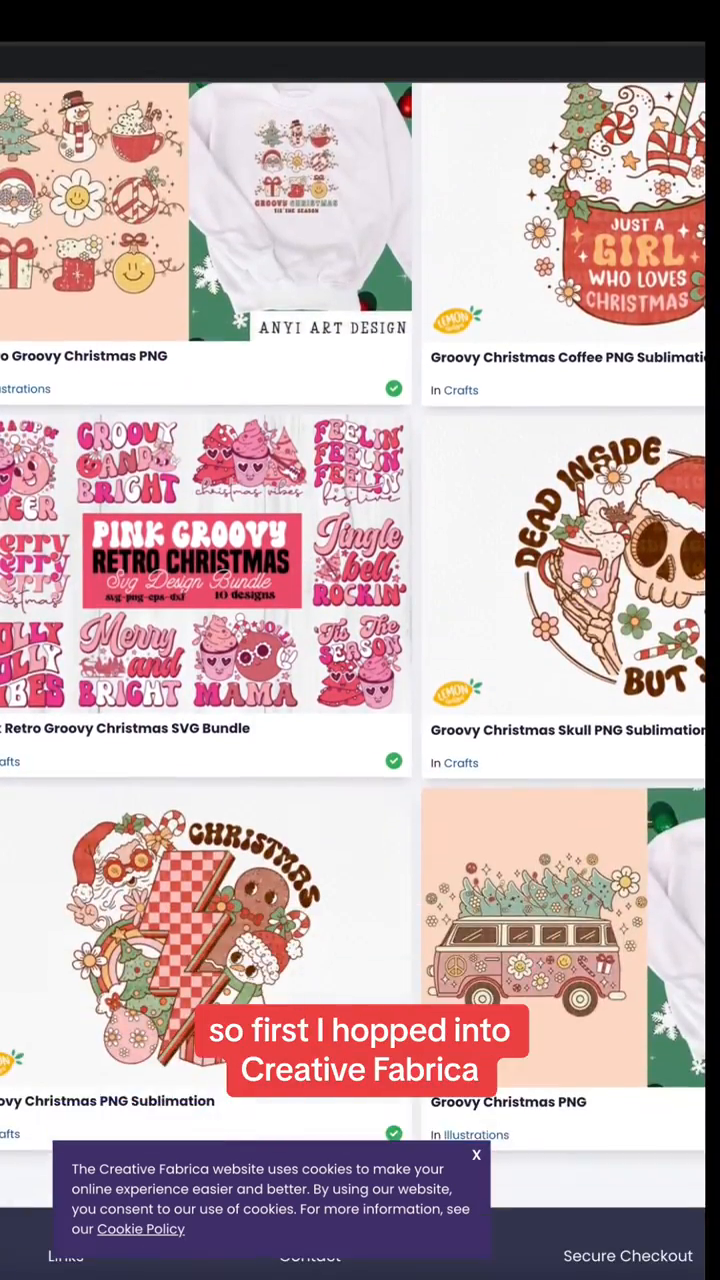
{"action": "scroll", "scroll_direction": "down", "scroll_amount": 3}
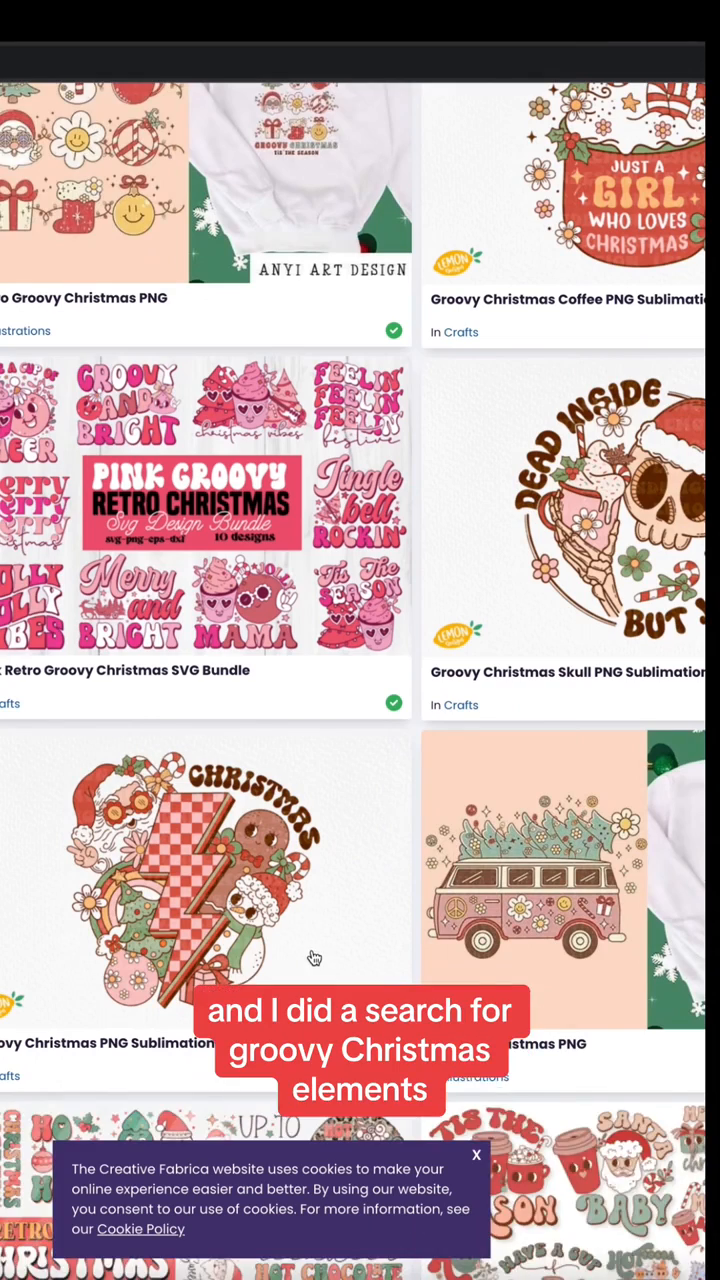
{"action": "scroll", "scroll_direction": "down", "scroll_amount": 3}
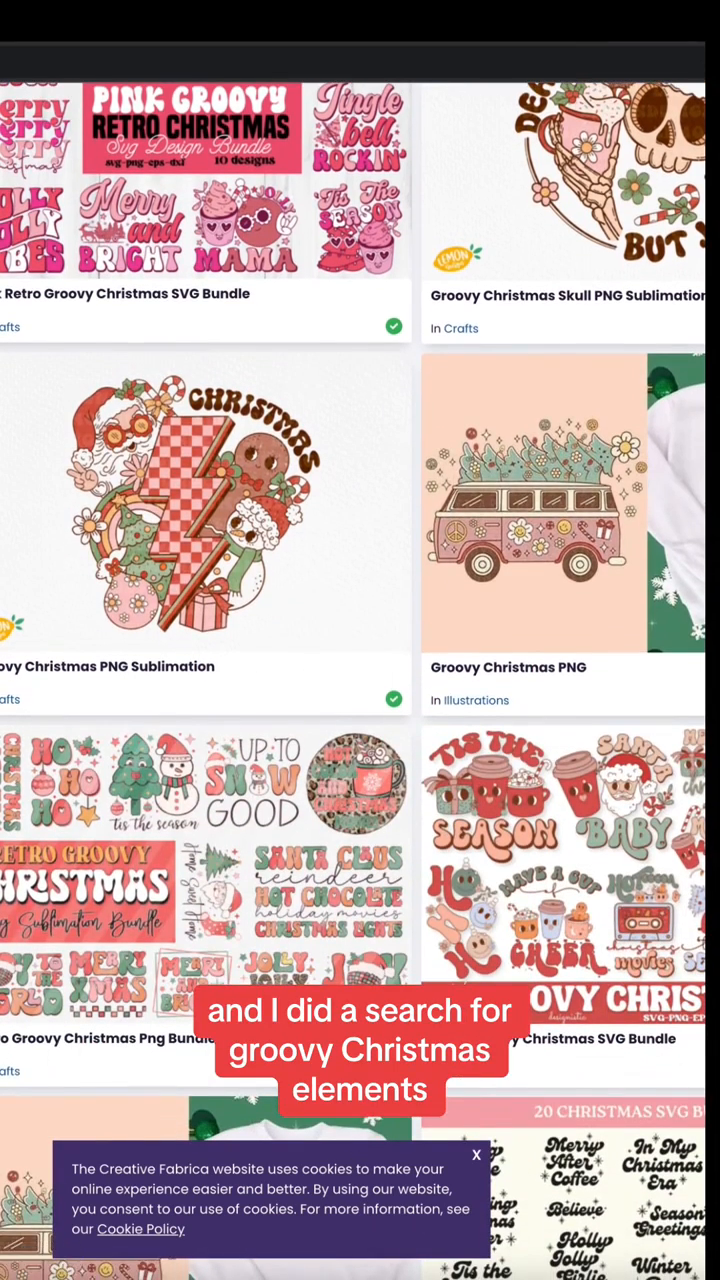
{"action": "left_click", "coordinate": [535, 102]}
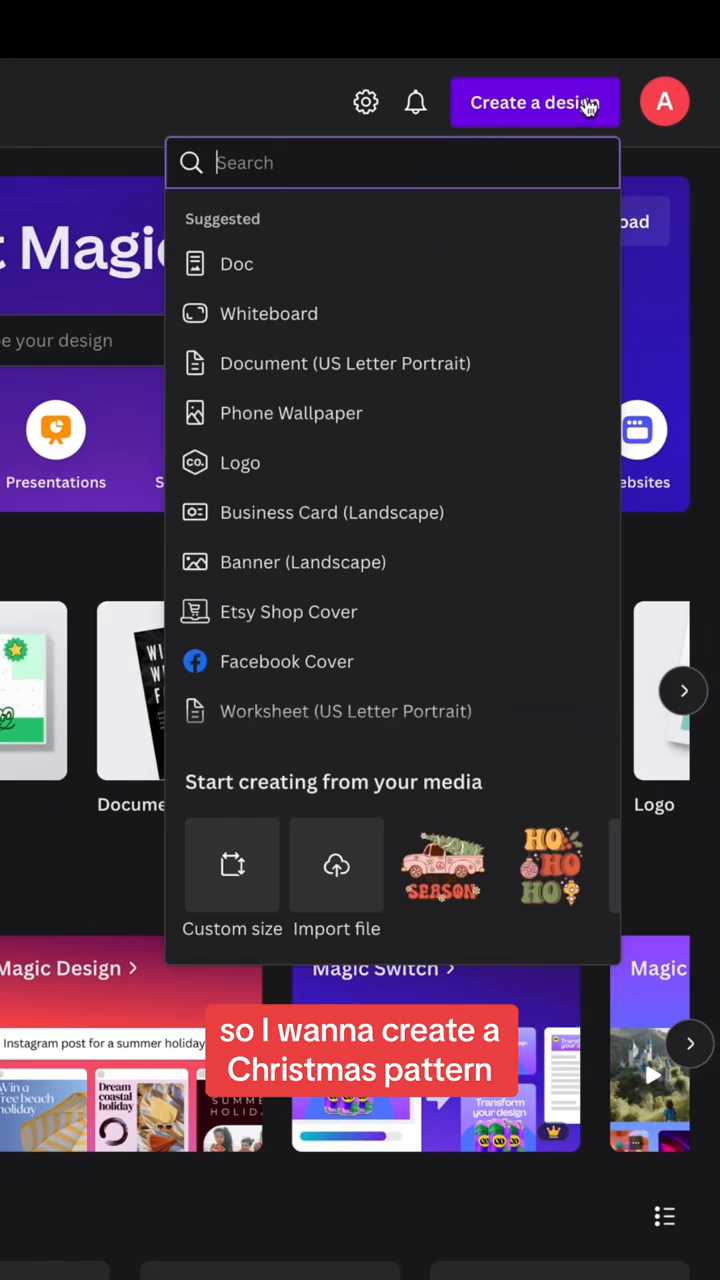
{"action": "left_click", "coordinate": [232, 864]}
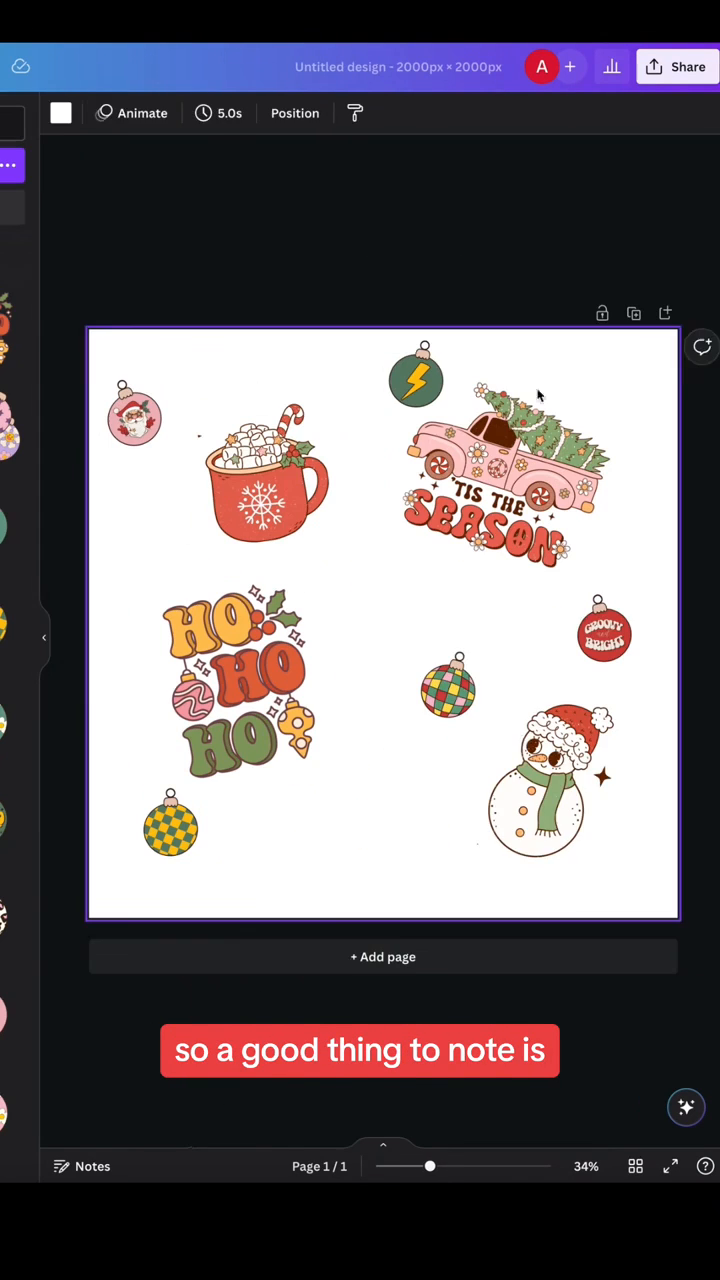
Fill the empty gaps with more Christmas elements like stockings and candy canes.
{"action": "left_click", "coordinate": [240, 680]}
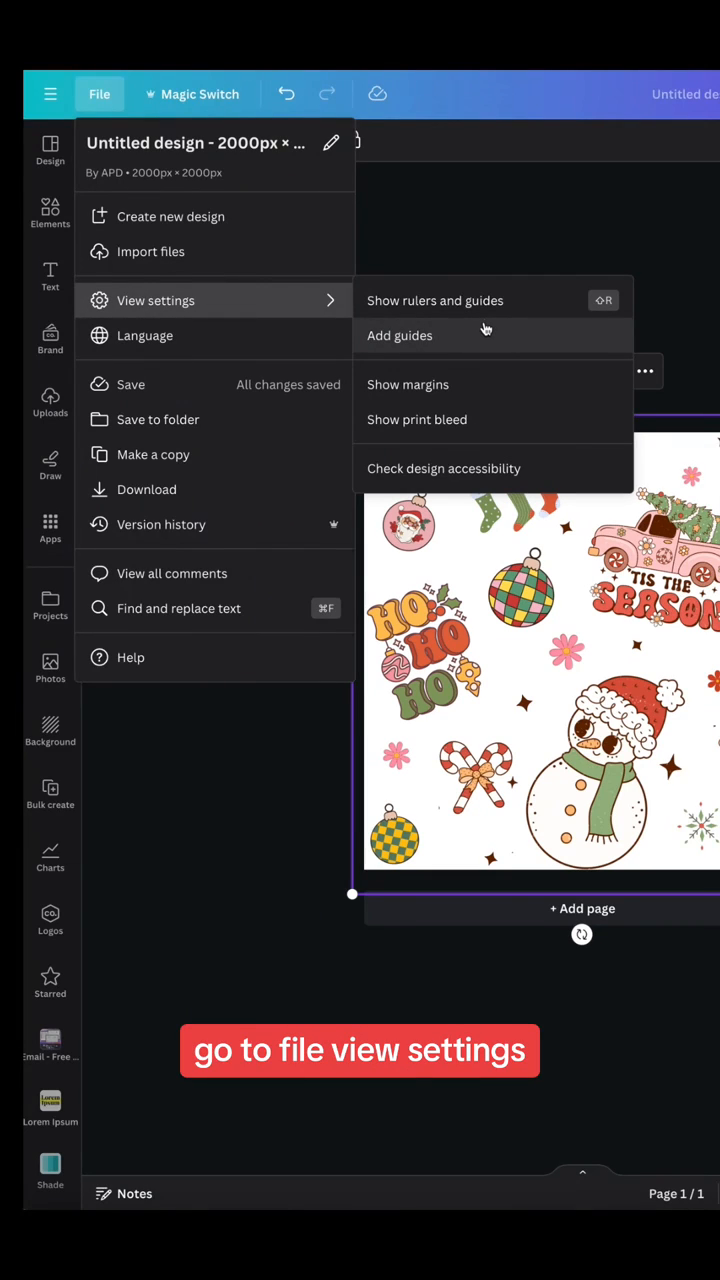
Add guides at the 1000 px centre lines of the canvas.
{"action": "left_click", "coordinate": [435, 300]}
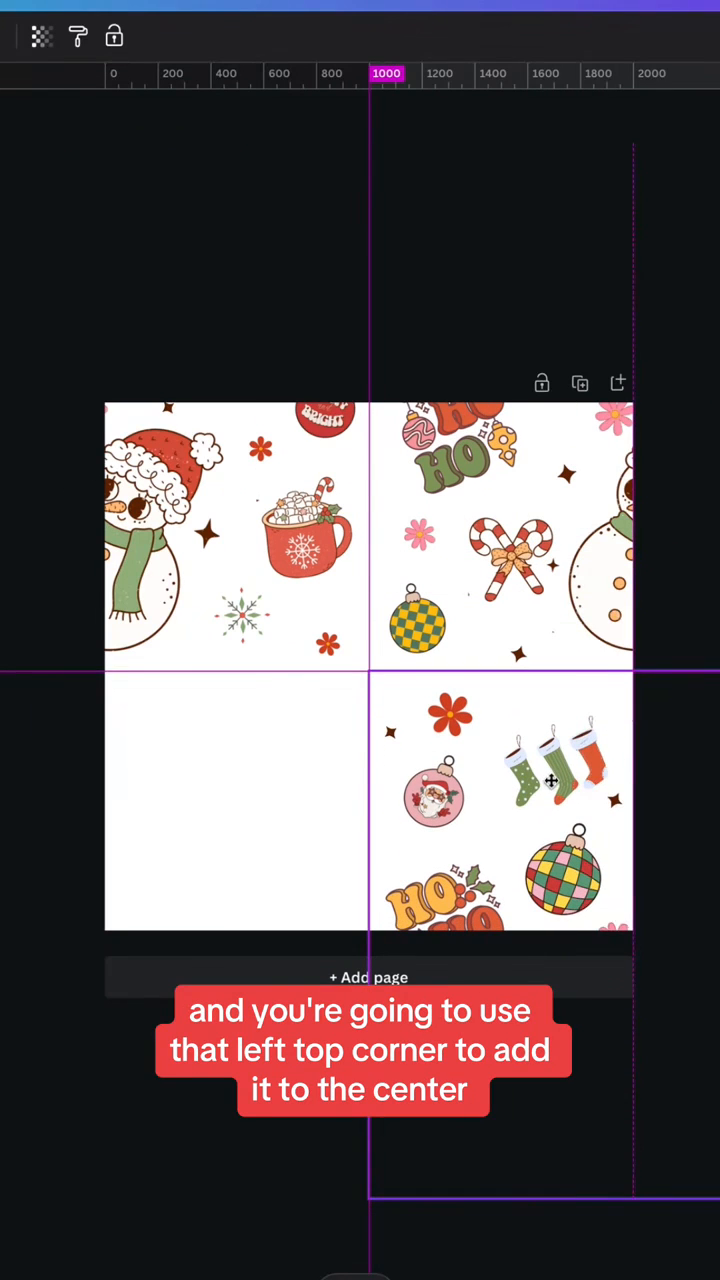
Snap a tile copy's corner to the 1000 px centre guides.
{"action": "left_click", "coordinate": [550, 780]}
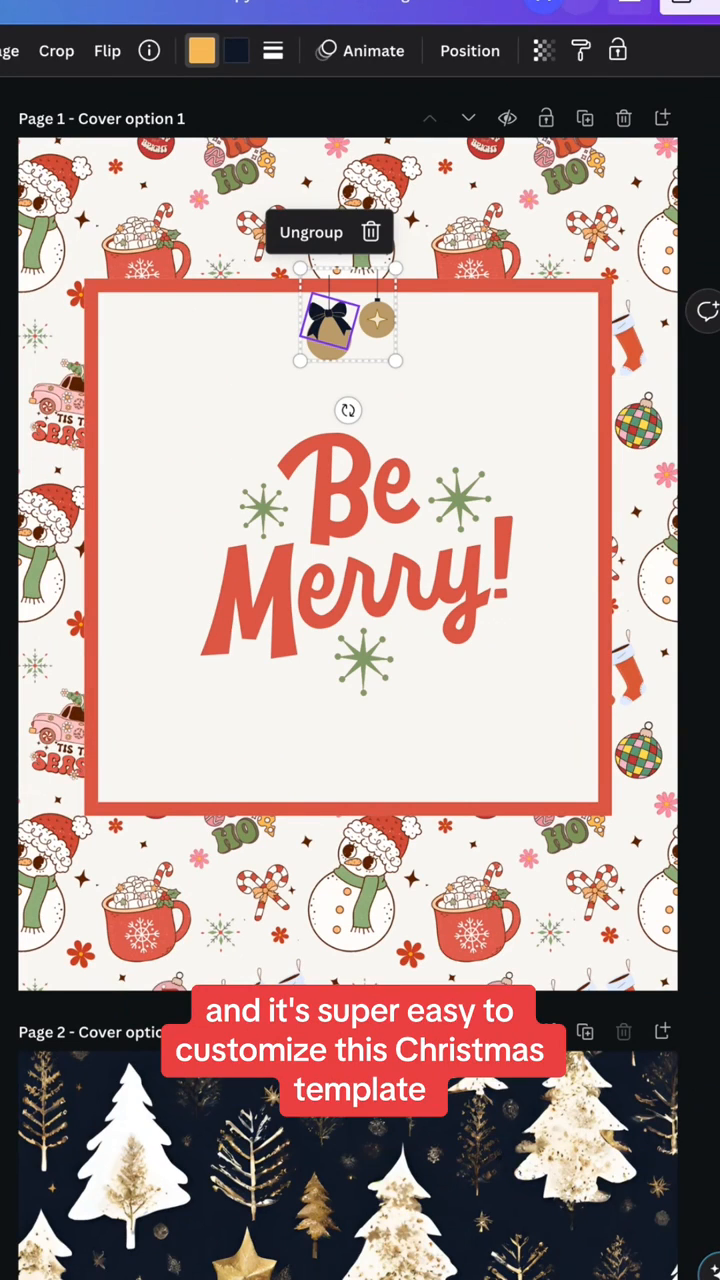
Apply the new ornament colour to all pages with Change all.
{"action": "left_click", "coordinate": [201, 51]}
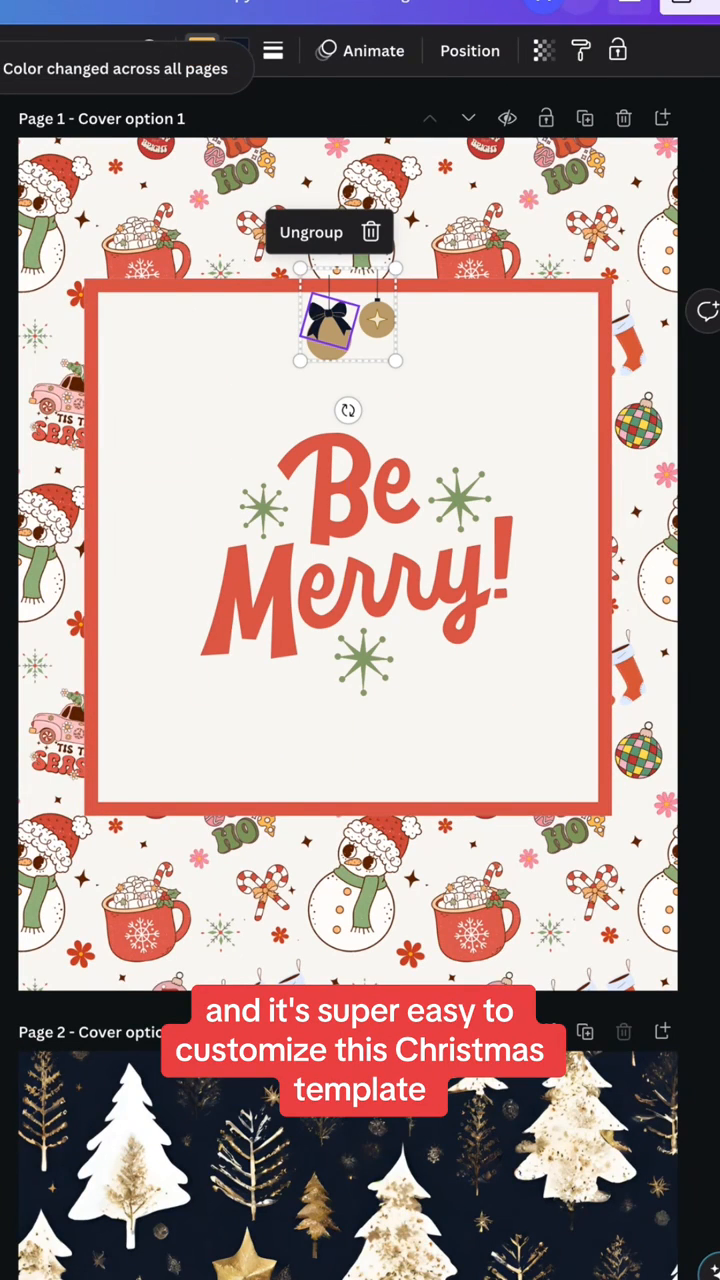